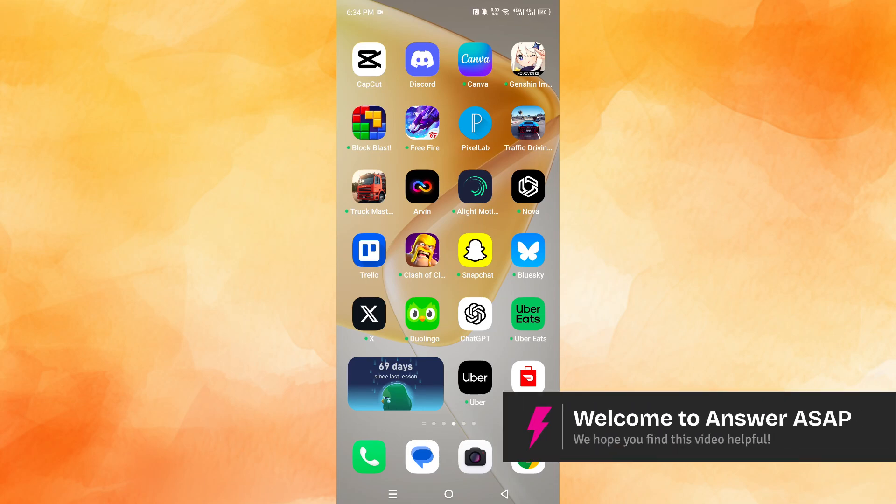
Launch Telegram and choose USA as the country on the phone-number sign-in screen
scroll(left, 3)
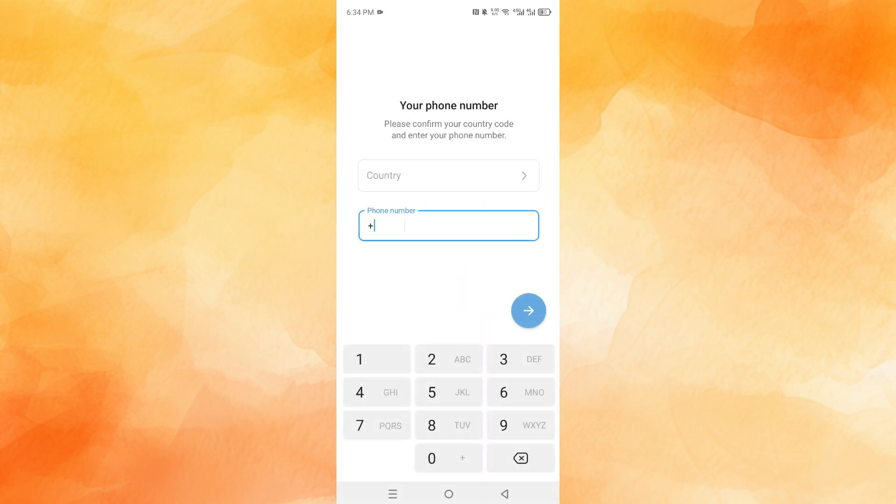
click(449, 176)
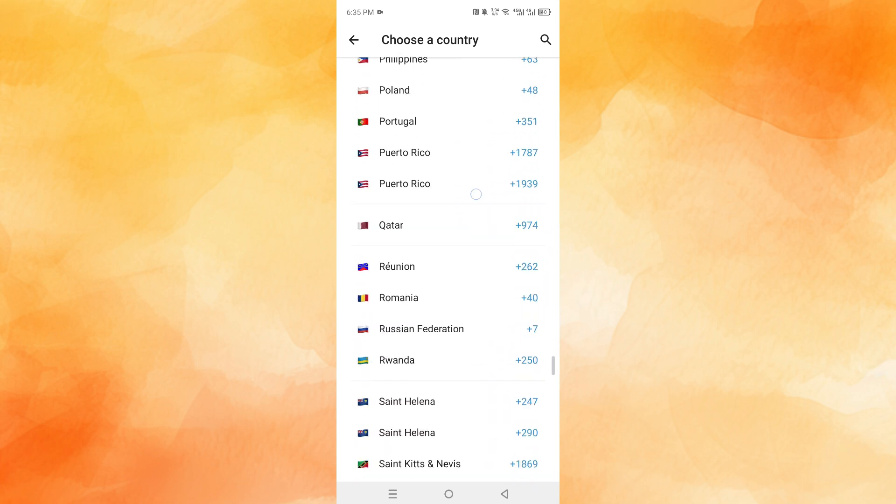
scroll(down, 3)
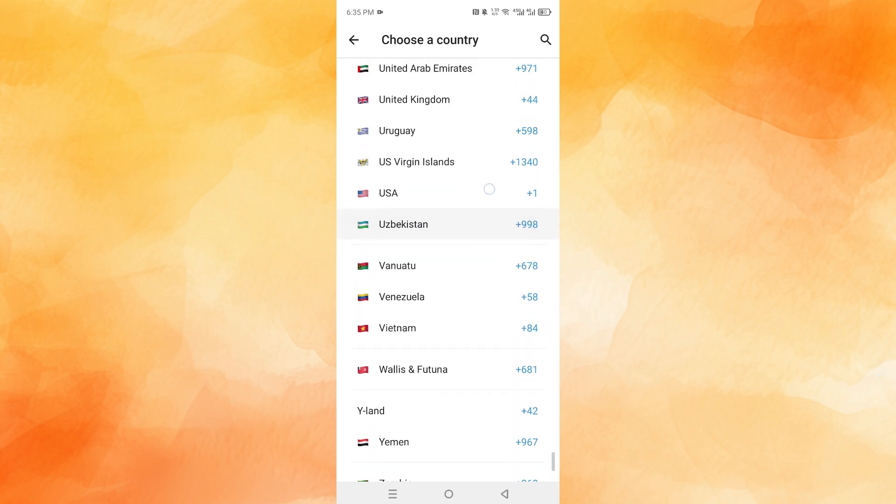
click(388, 193)
text(208)
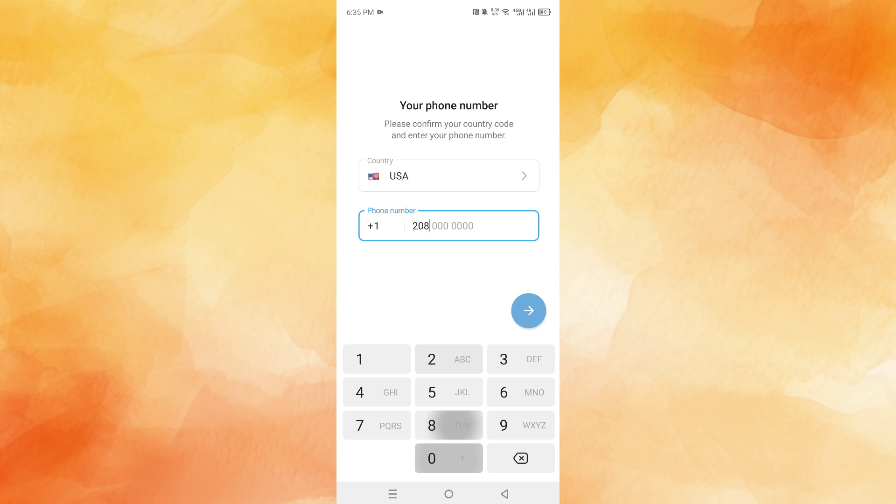
Enter the remaining digits of the US phone number and submit it to sign in
click(376, 392)
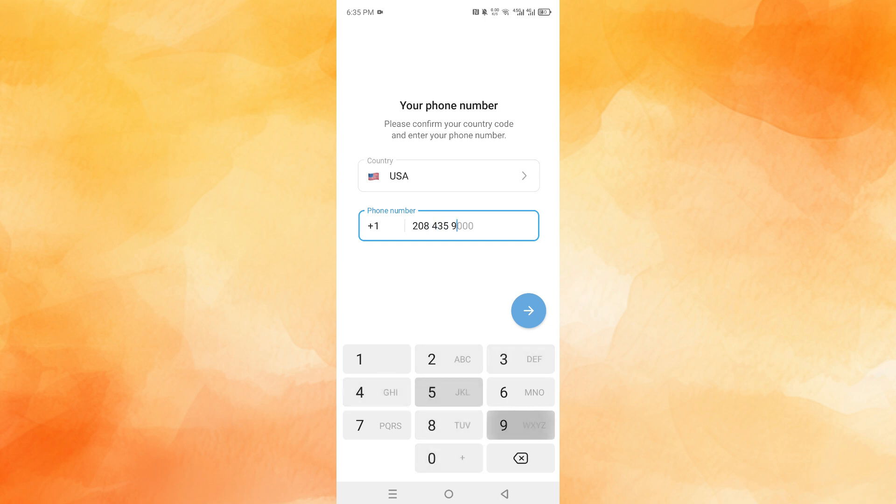
click(359, 393)
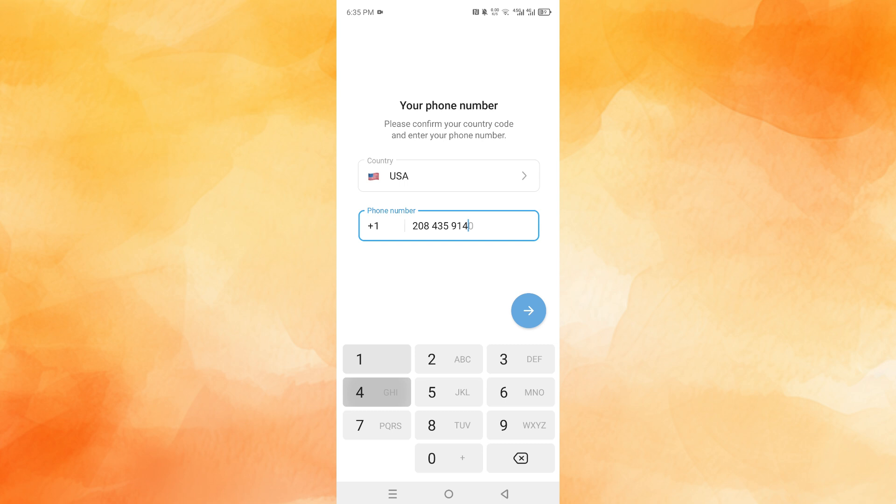
click(505, 425)
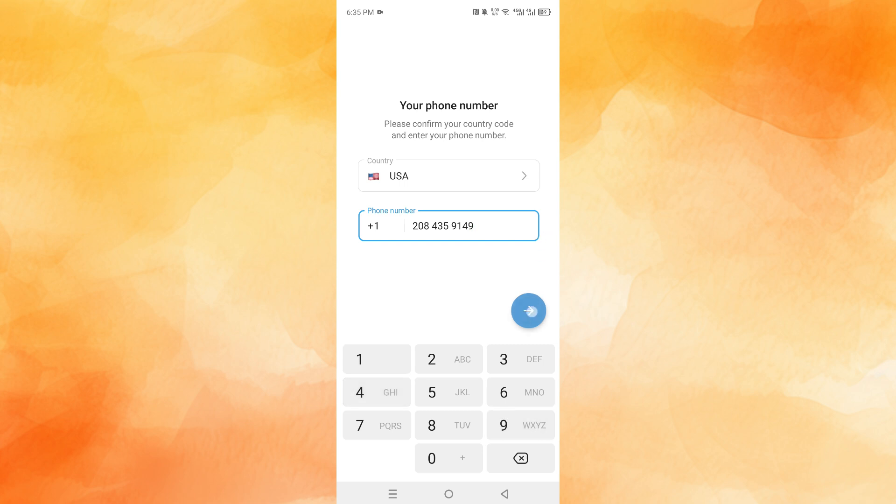
click(528, 310)
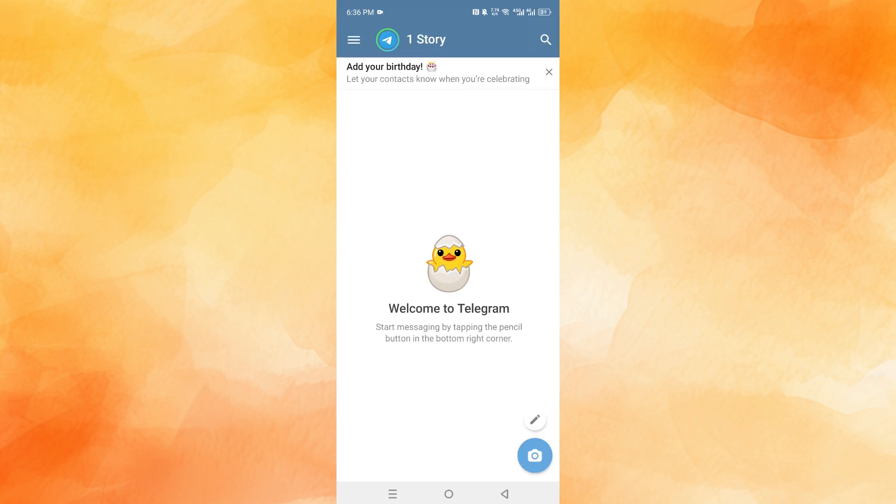